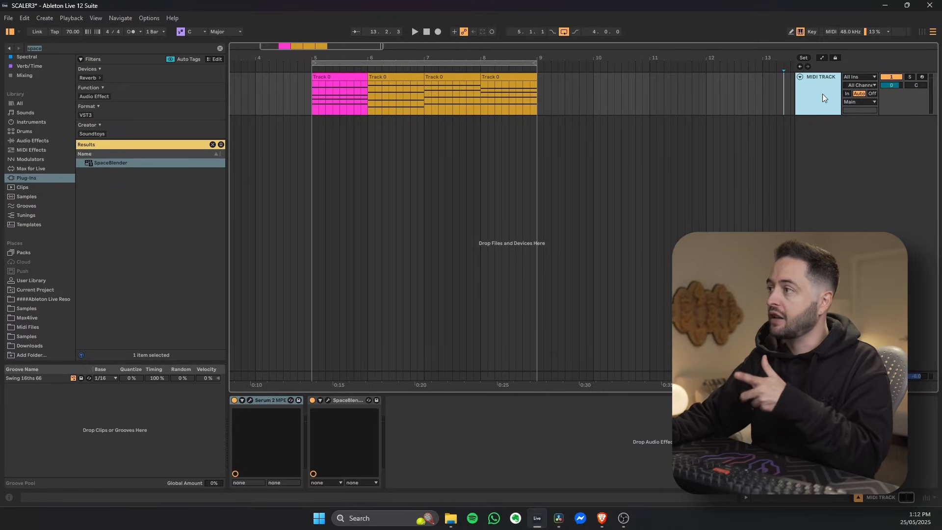
# Step: Duplicate the MIDI track from its header context menu, placing a copy beneath the original
pyautogui.rightClick(818, 91)
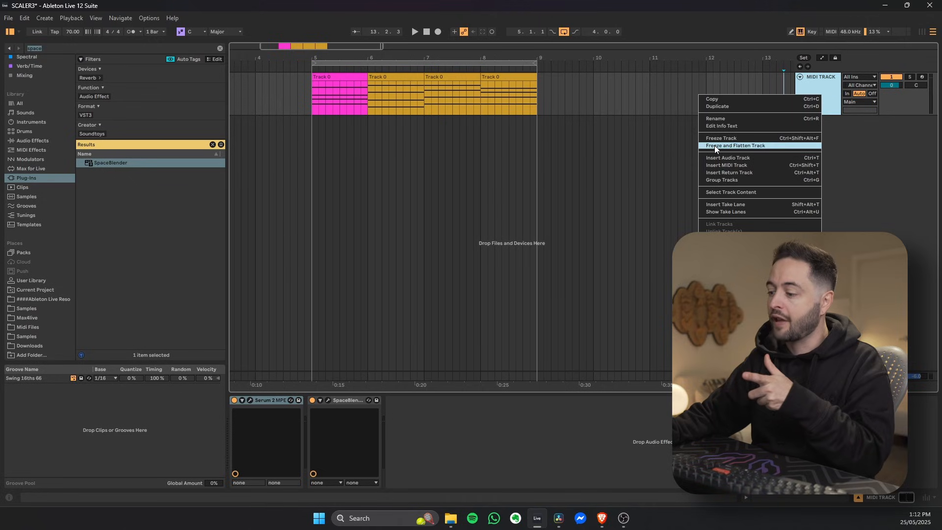
pyautogui.click(719, 137)
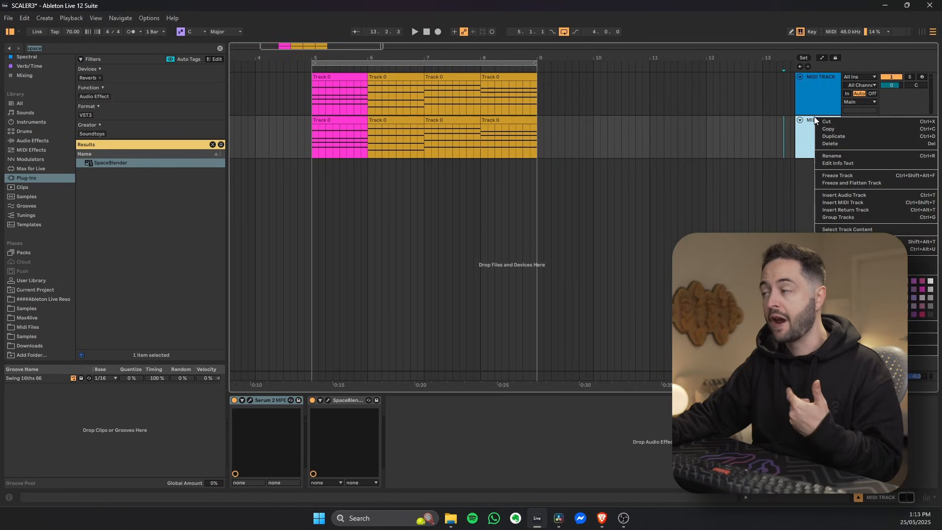
# Step: Replace the duplicate MIDI track with a new, empty audio track
pyautogui.click(837, 174)
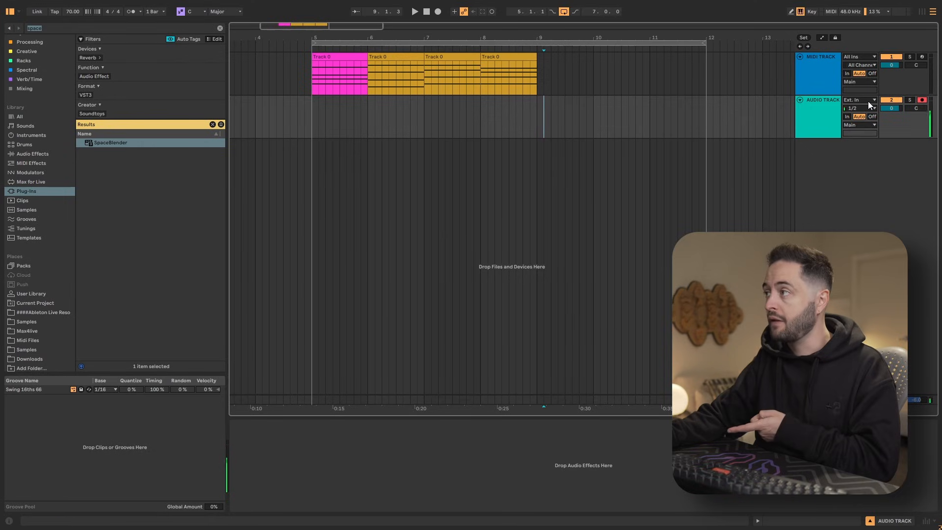
pyautogui.click(859, 100)
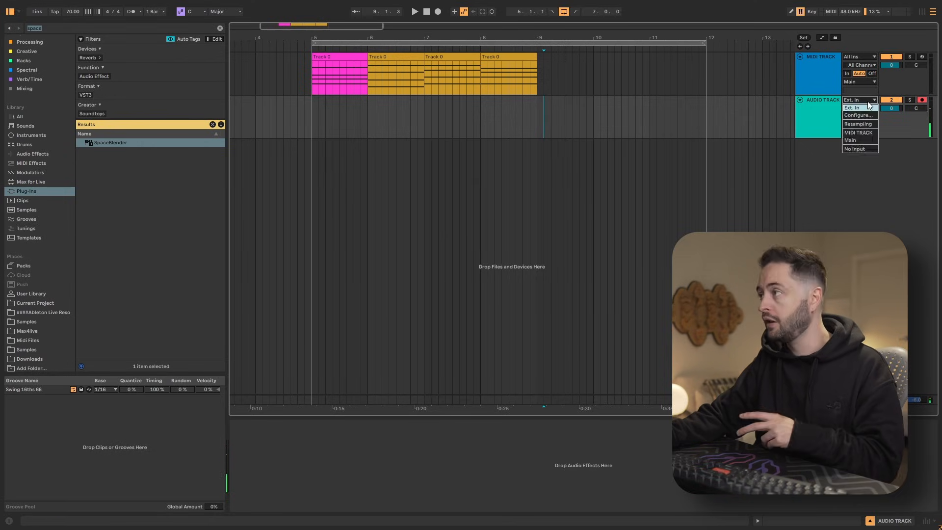
pyautogui.moveTo(857, 124)
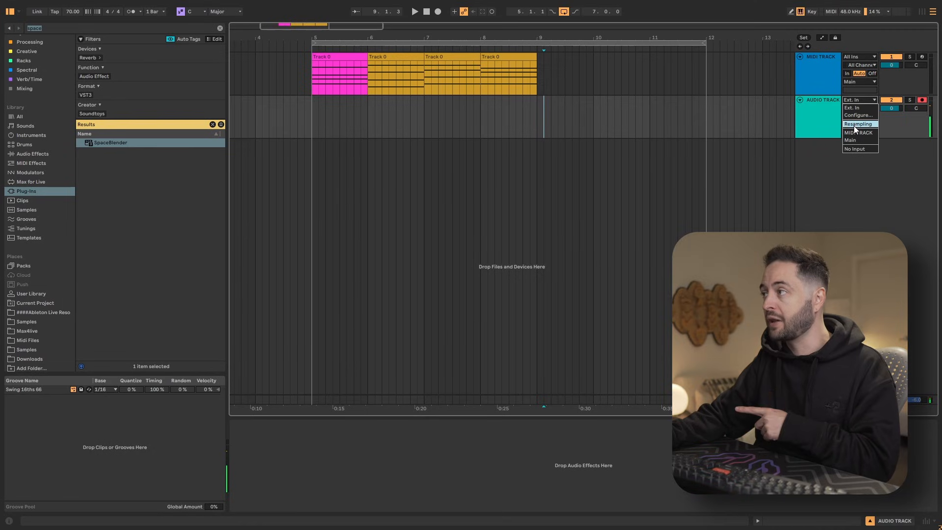
pyautogui.click(857, 124)
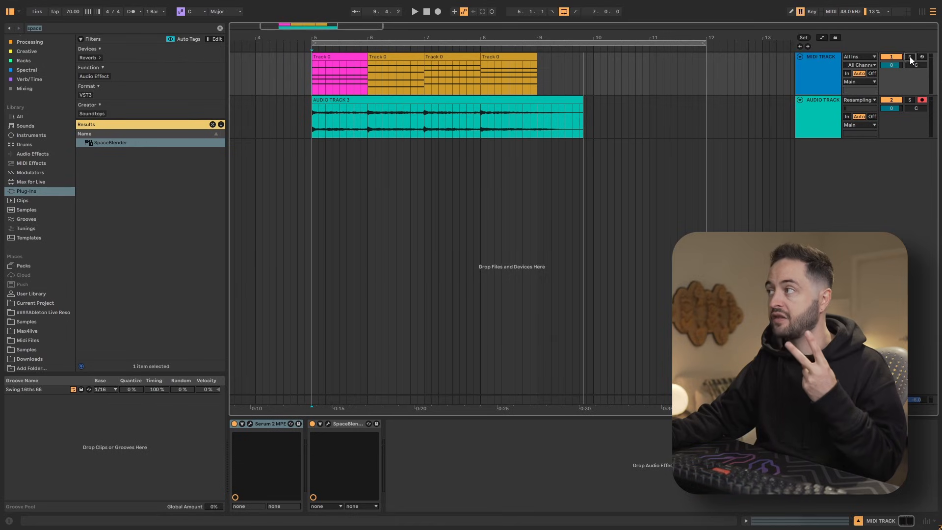
pyautogui.click(909, 65)
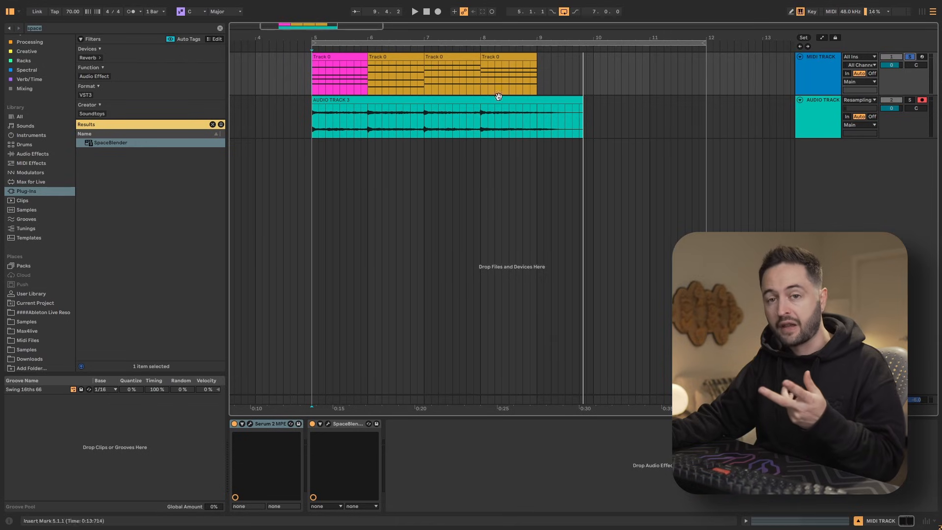
pyautogui.moveTo(670, 127)
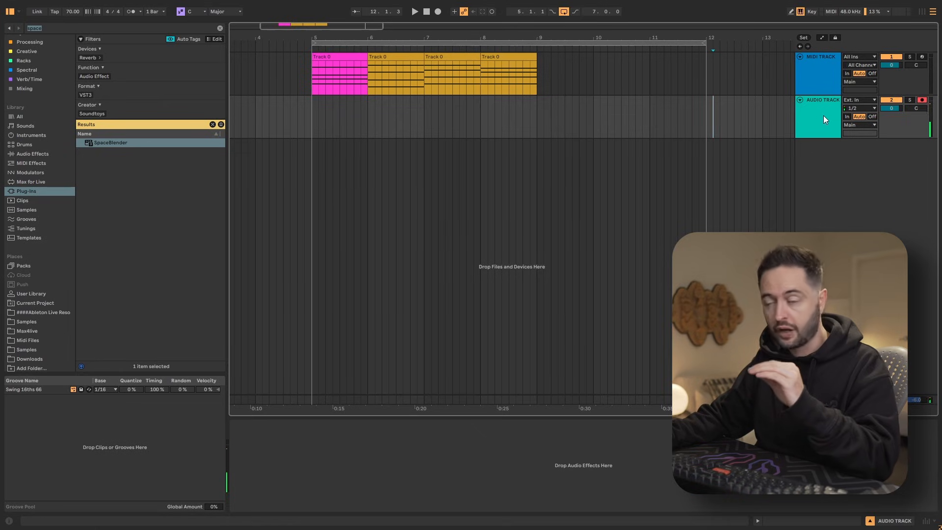
# Step: Feed the audio track from MIDI TRACK (Post Mixer) and start global recording
pyautogui.click(857, 99)
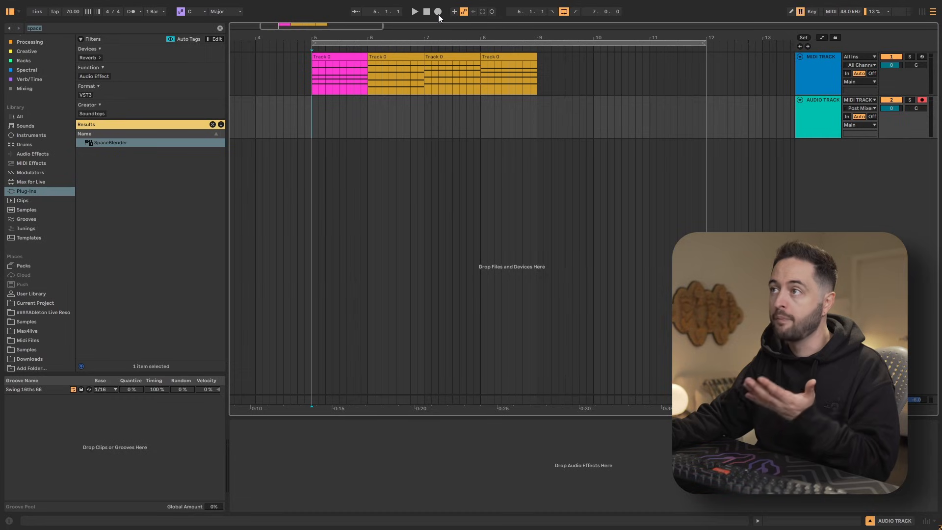
pyautogui.click(413, 11)
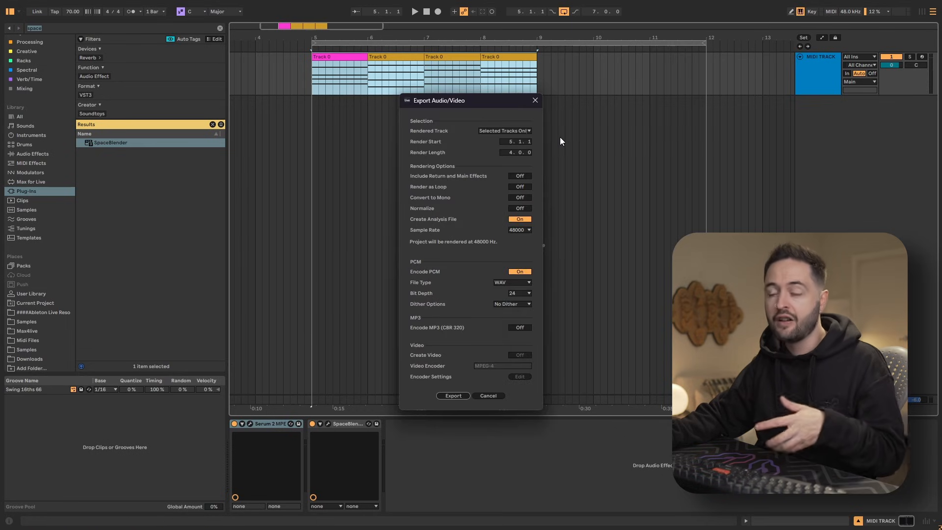
pyautogui.moveTo(537, 132)
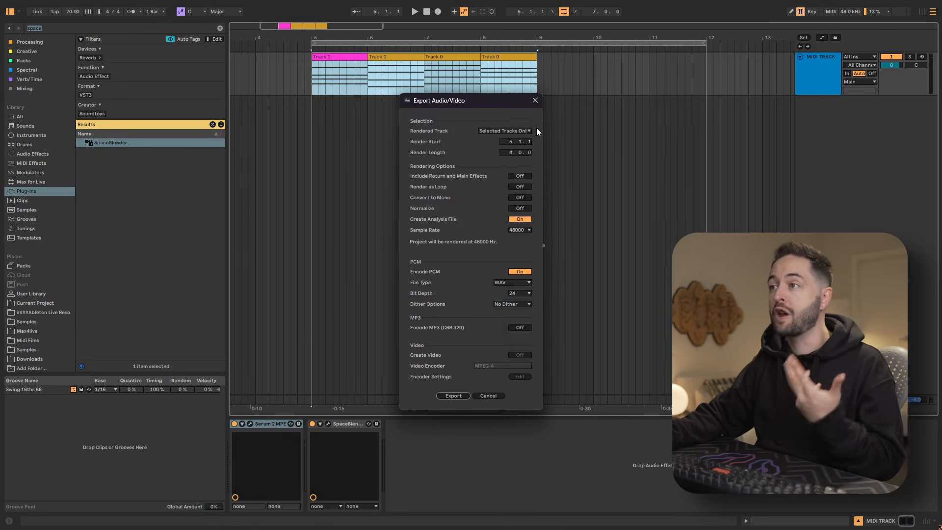
# Step: Set the Export Audio/Video Rendered Track to Selected Tracks Only
pyautogui.click(503, 130)
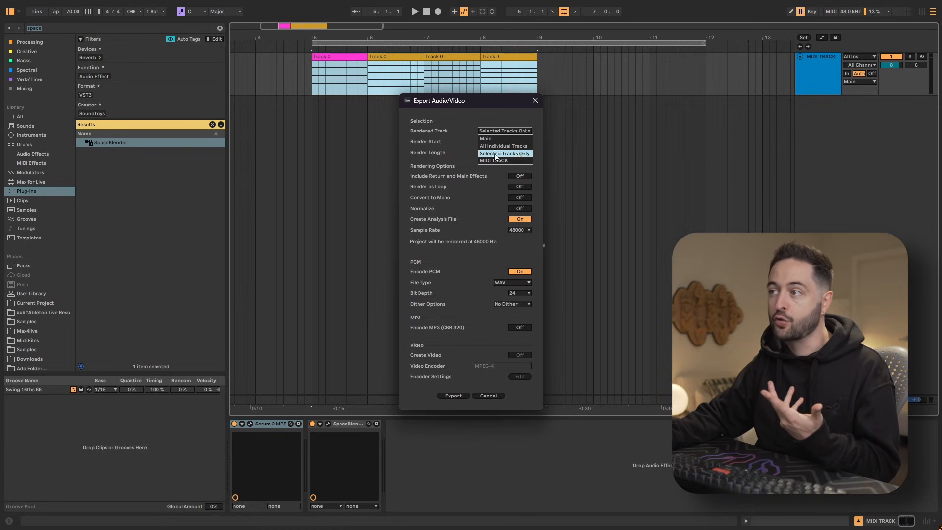
pyautogui.moveTo(518, 160)
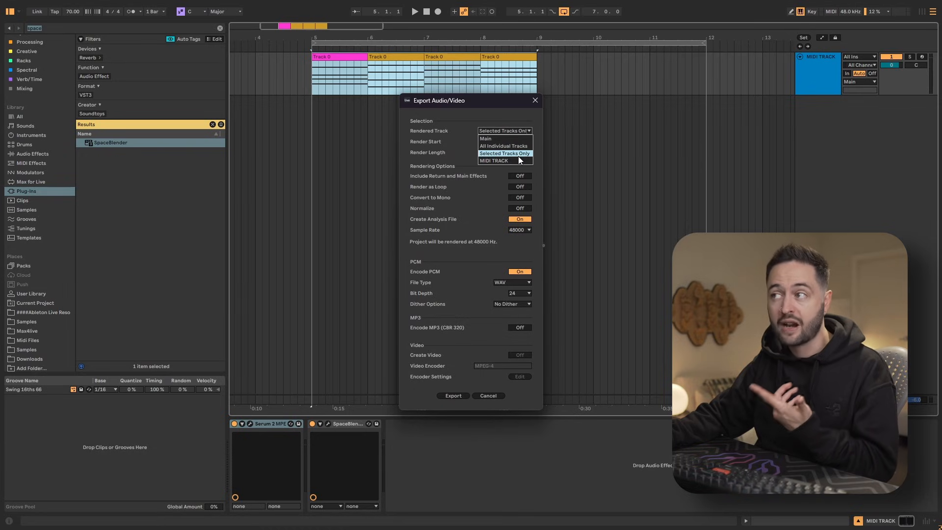
pyautogui.click(505, 153)
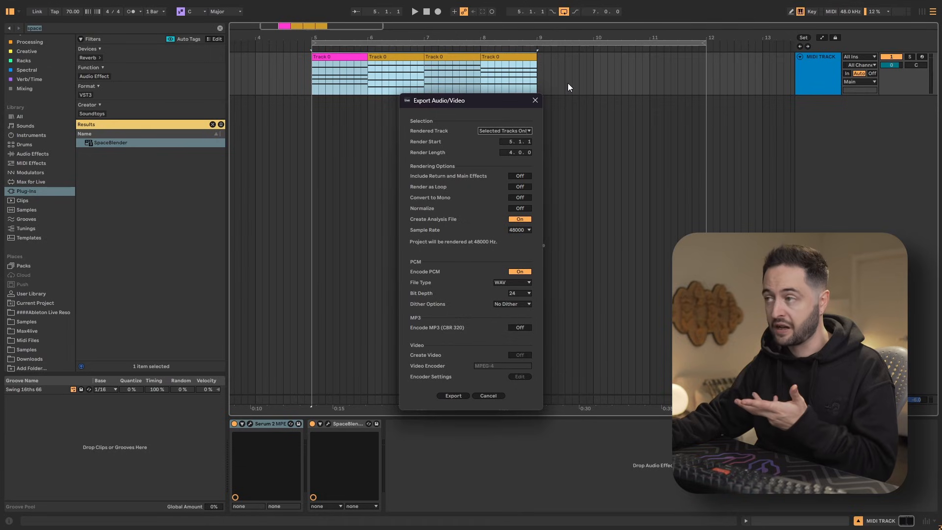